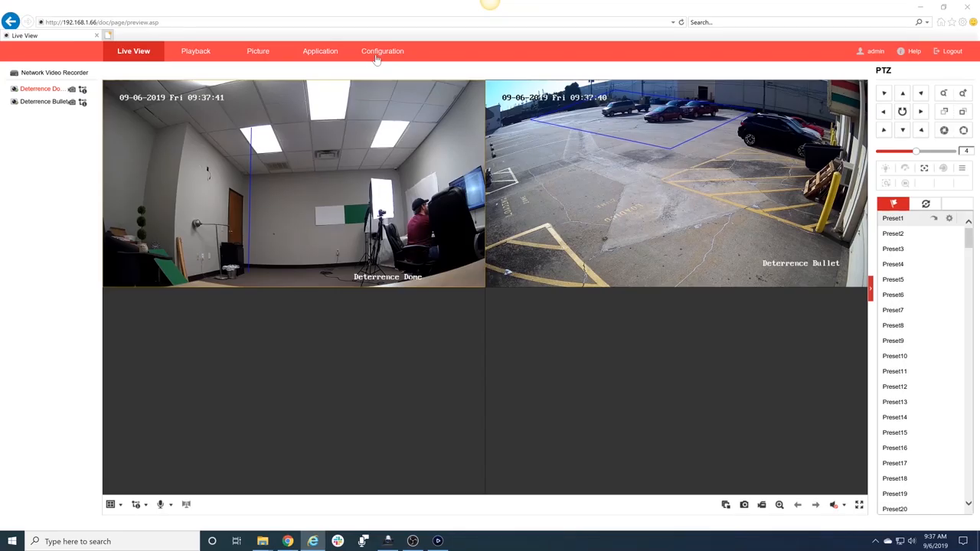
Switch from the two-camera live view to the Configuration page's Local settings, showing Rules enabled.
left_click(382, 51)
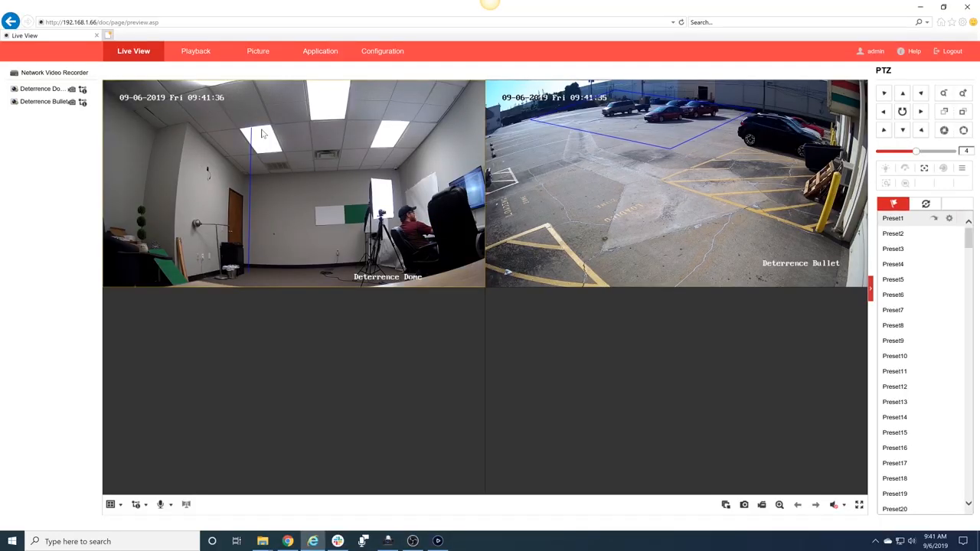
mouse_move(371, 85)
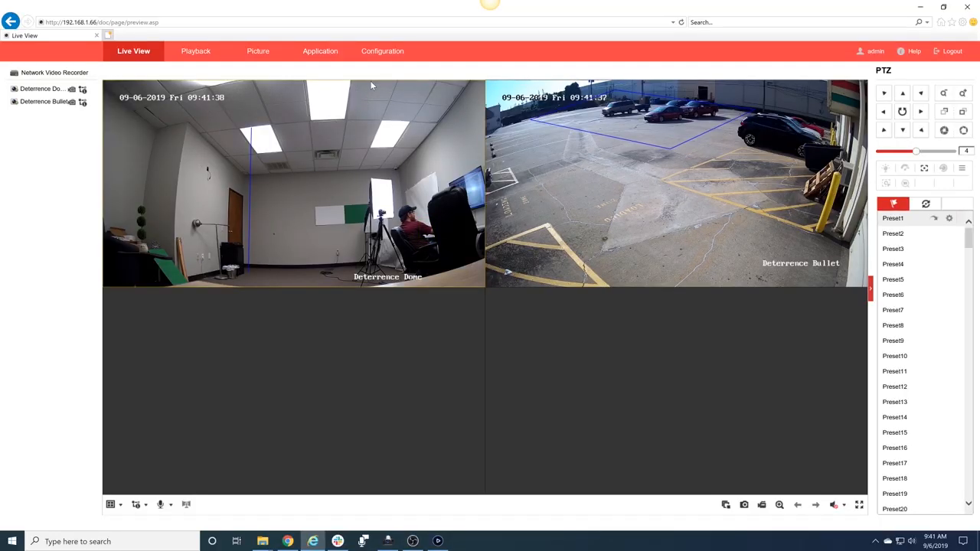
left_click(382, 51)
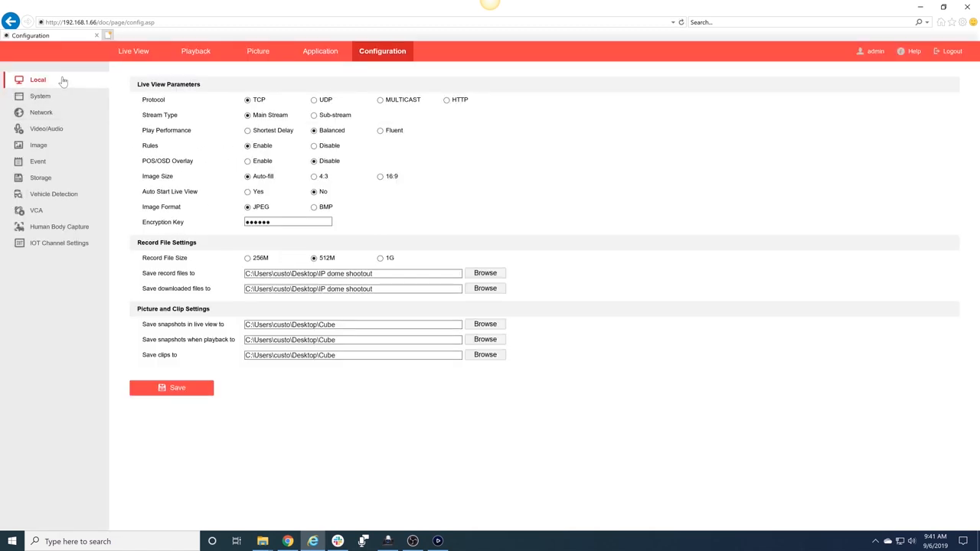
mouse_move(226, 147)
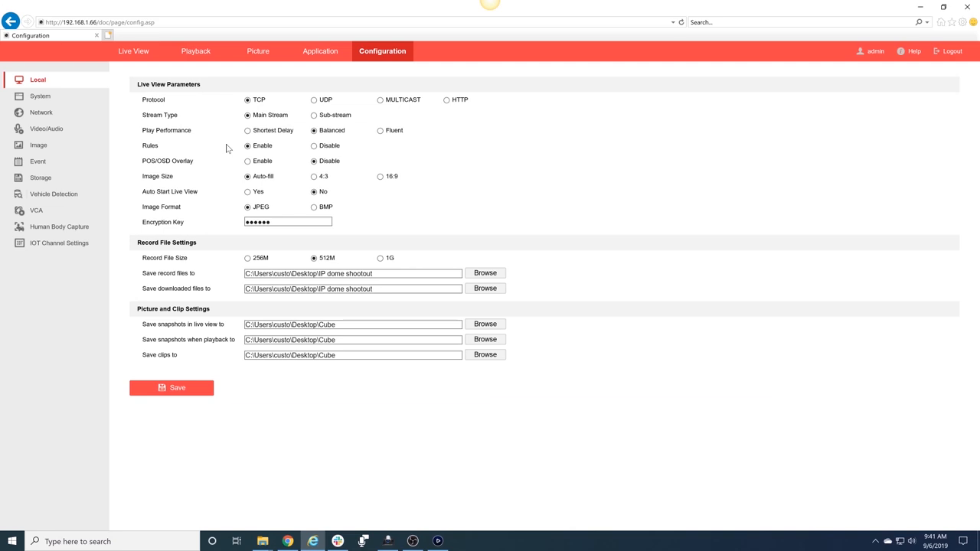